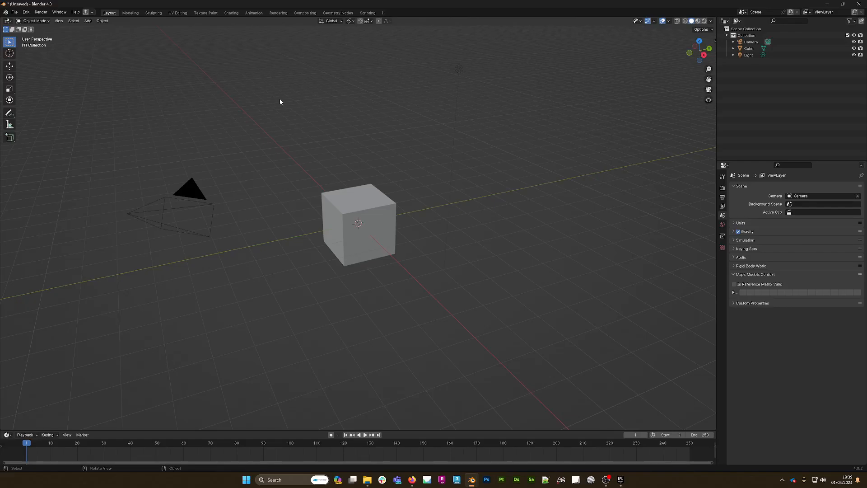
mouse_move(369, 130)
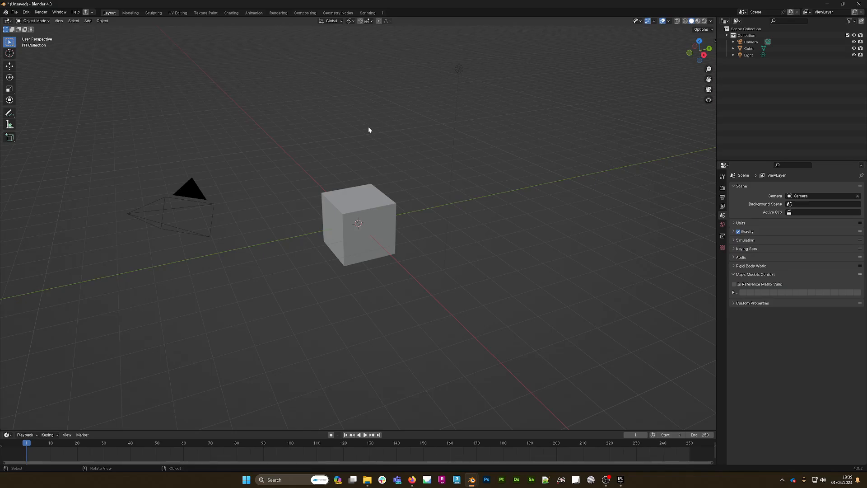
mouse_move(217, 123)
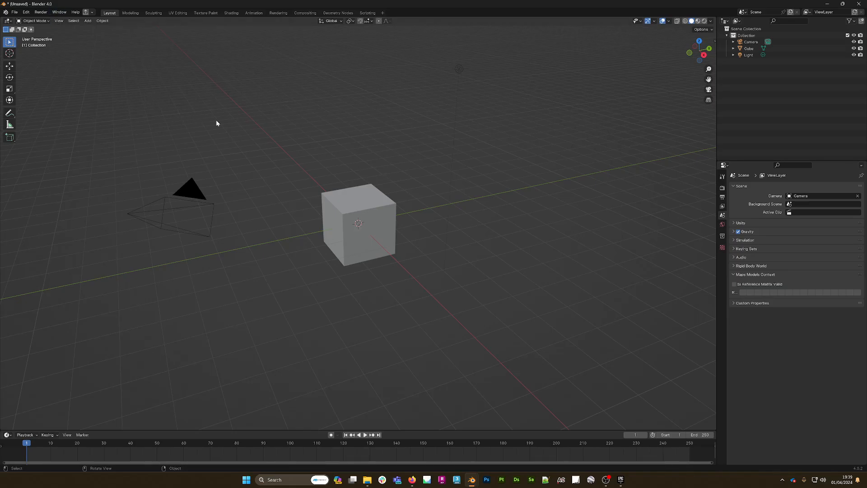
Open Blender's File menu to start importing a file
click(17, 12)
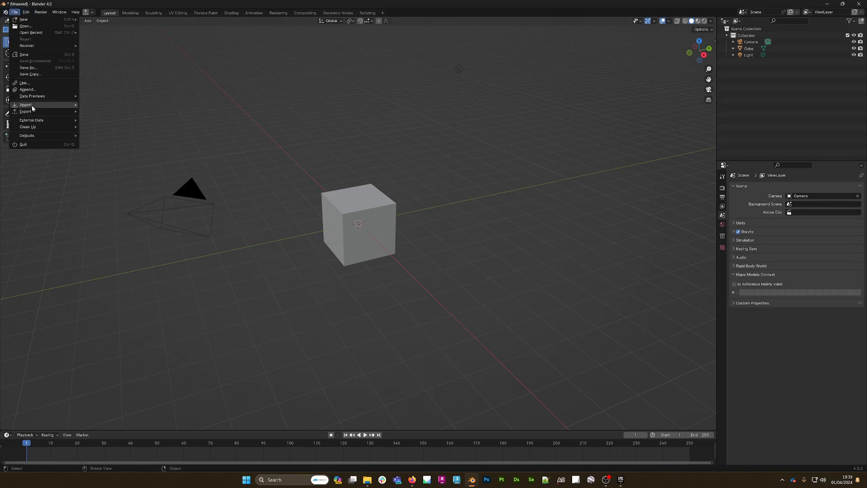
Import Bishops_Itchington.ply as Stanford PLY and enlarge the bottom editor area
click(25, 105)
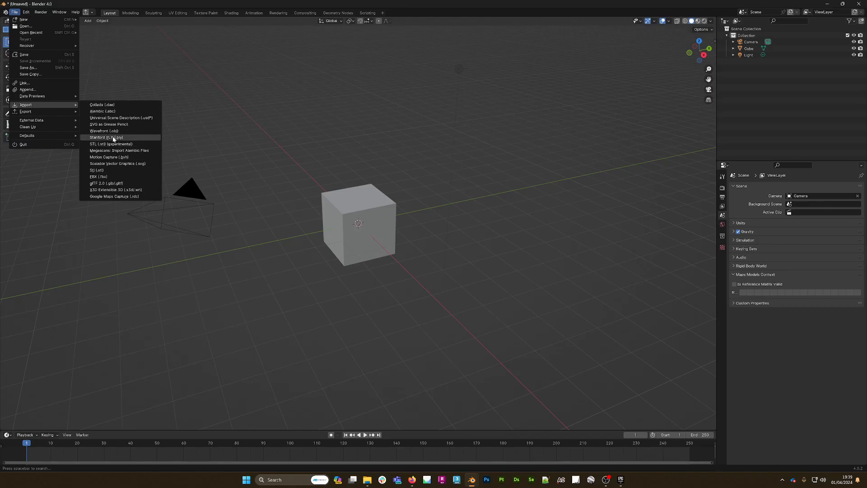
mouse_move(129, 139)
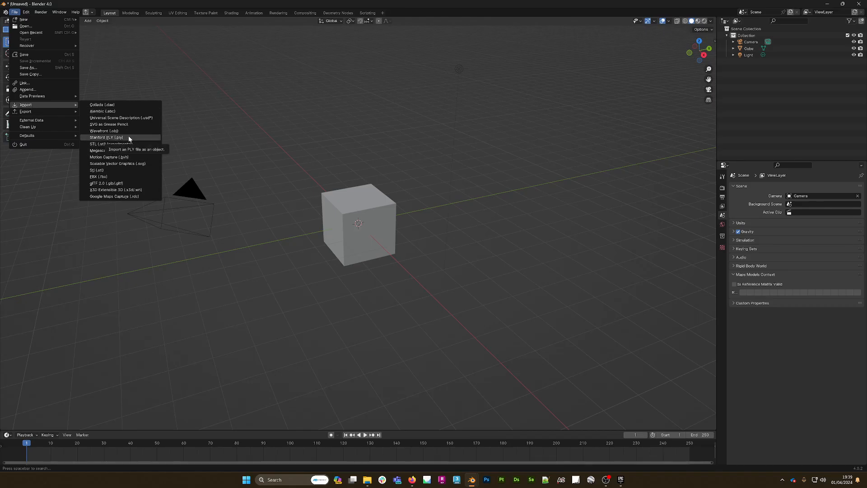
click(105, 138)
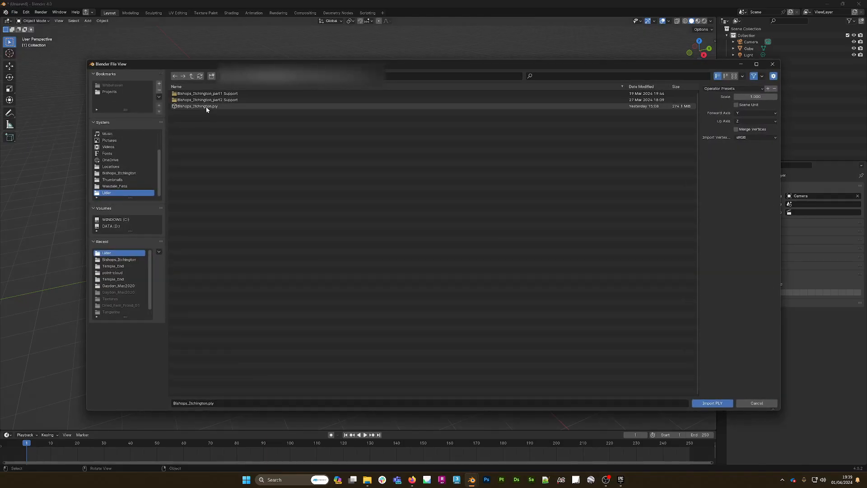
click(712, 403)
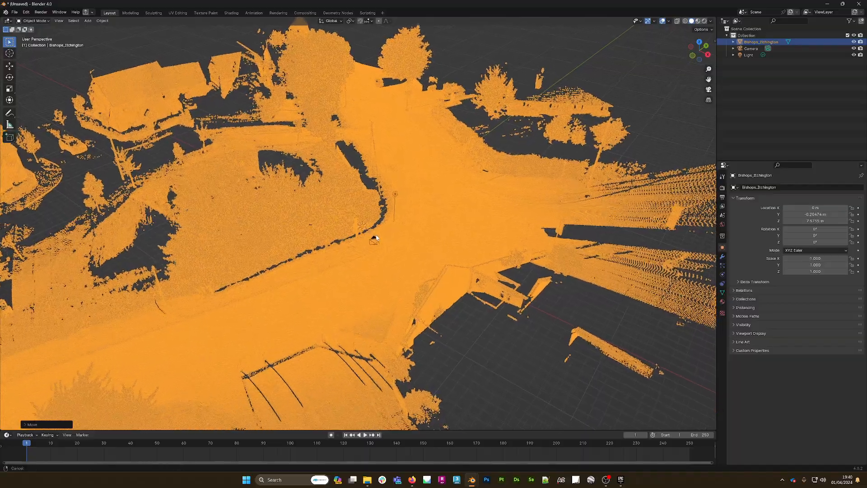
drag(375, 239, 435, 198)
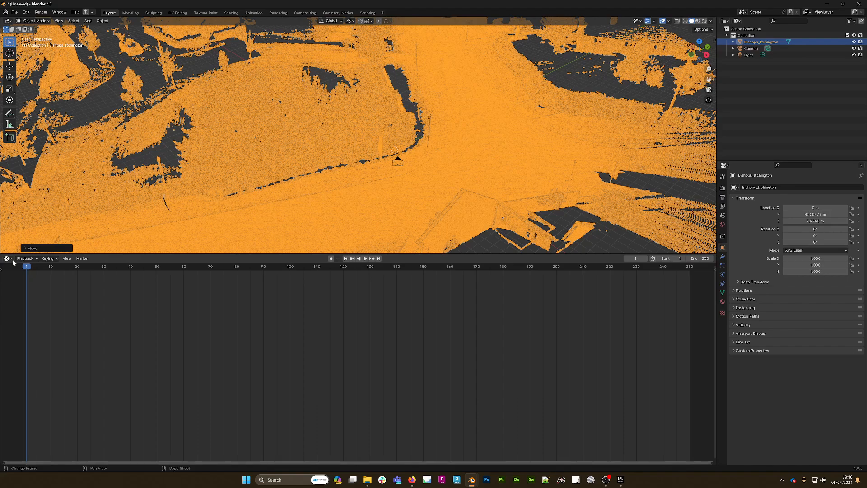
In the Shader Editor, link an Attribute node named 'Col' to Principled BSDF Base Color
click(5, 259)
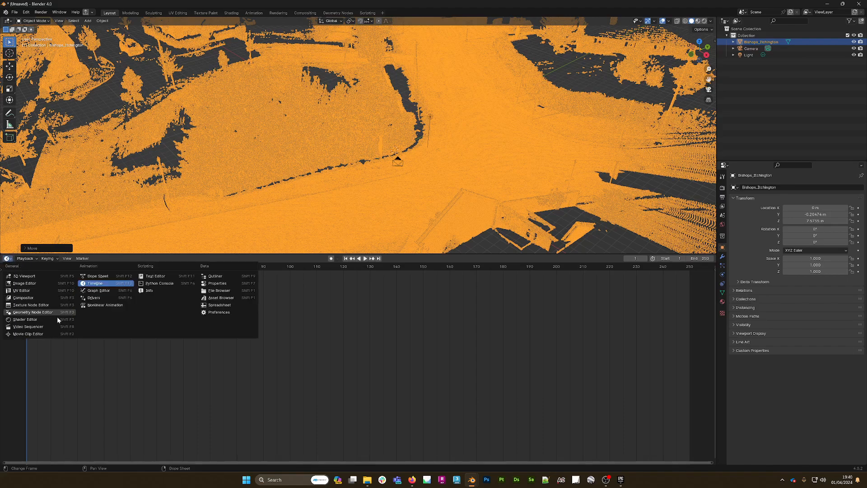
click(25, 319)
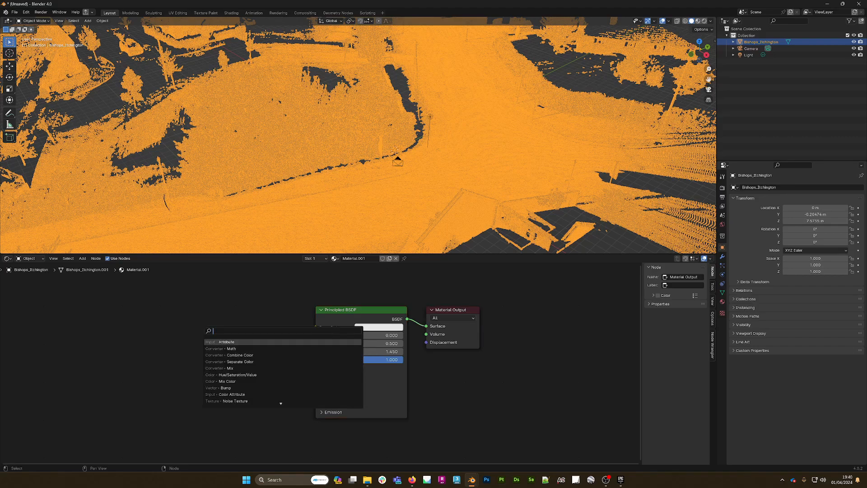
click(226, 342)
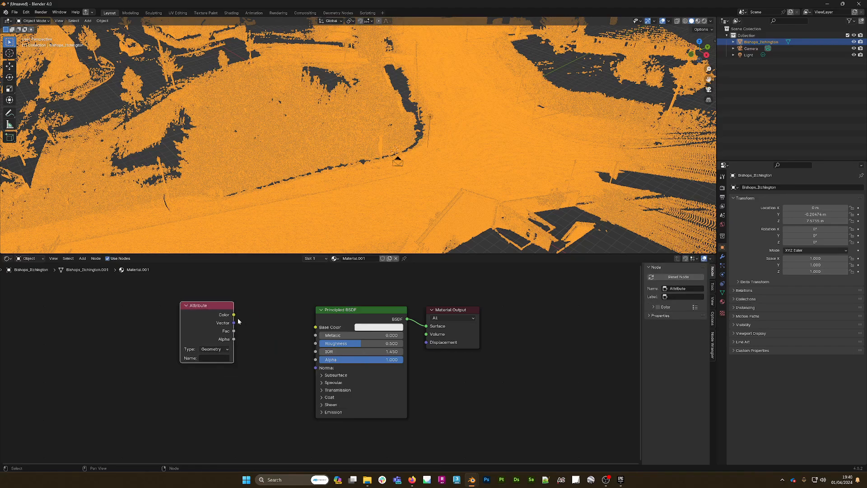
drag(234, 314, 296, 325)
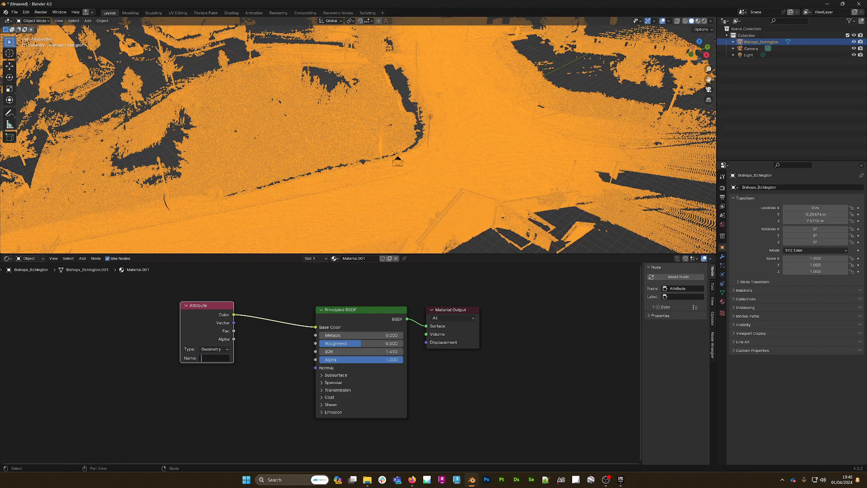
text(Col)
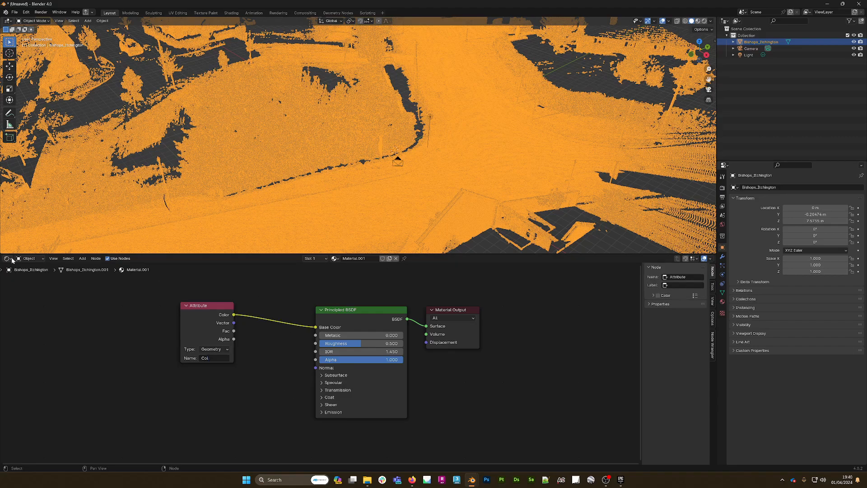
Create a new geometry node group with a Mesh to Points node between input and output
click(7, 258)
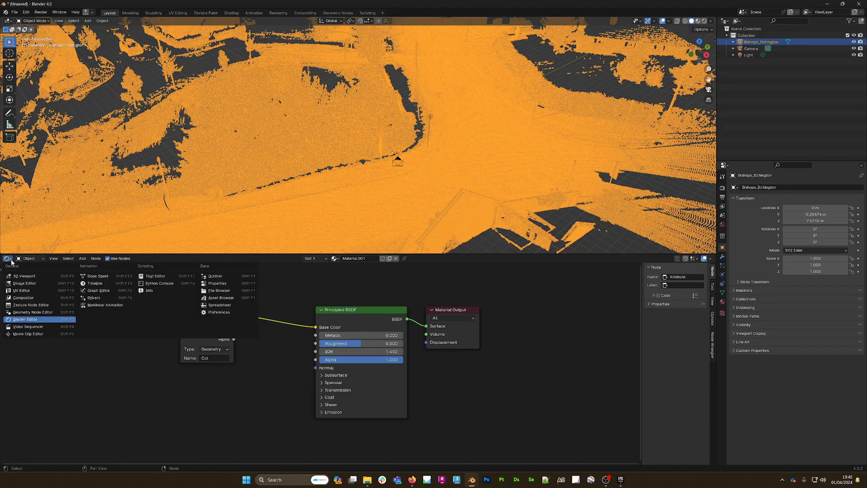
mouse_move(38, 314)
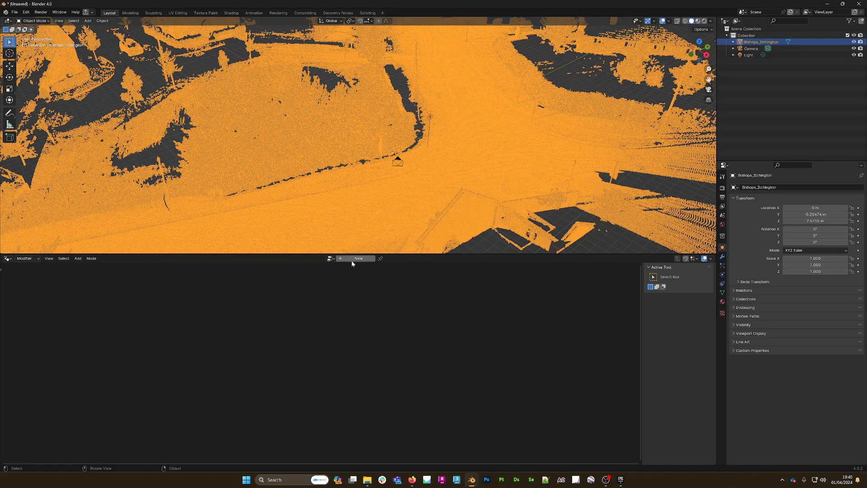
click(358, 258)
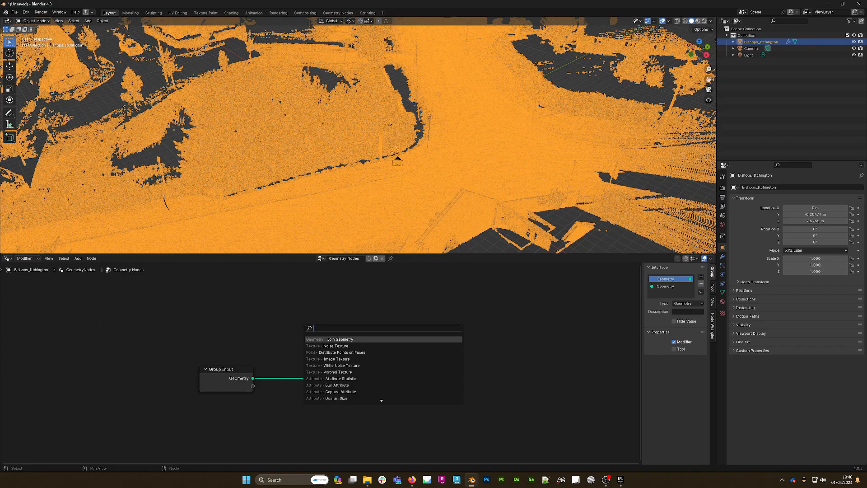
text(Mesh t)
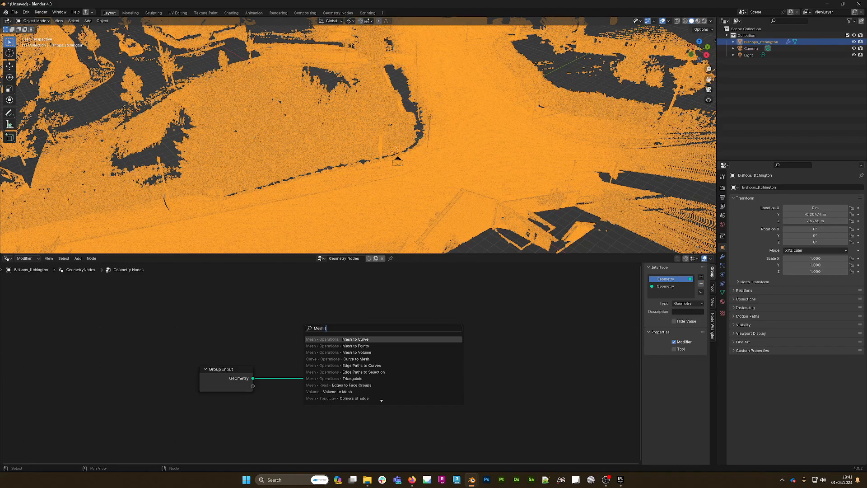
text(o)
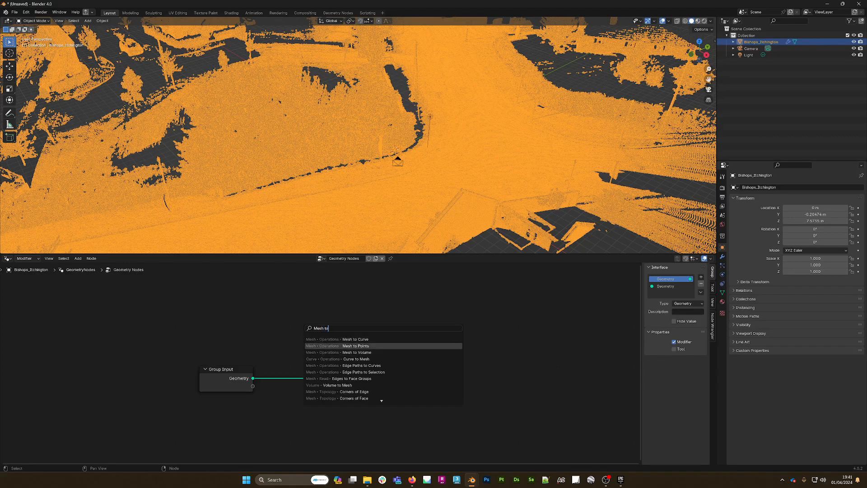
click(355, 345)
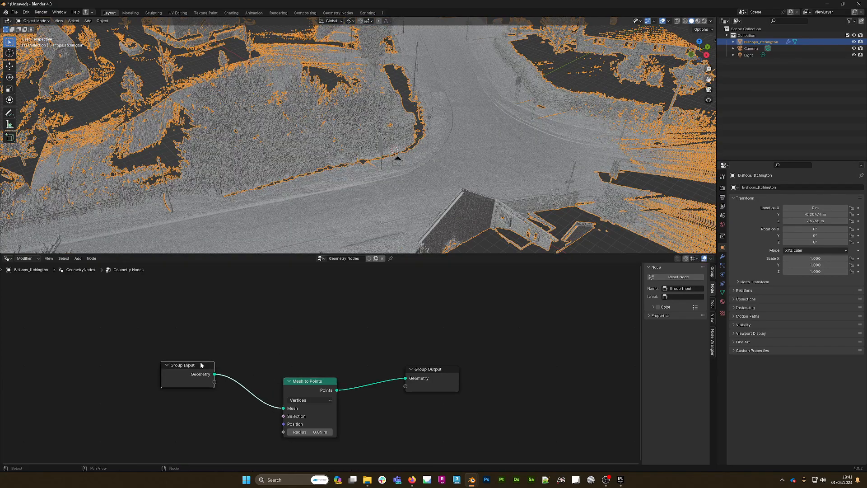
Reposition the Mesh to Points node and set its Radius to 0.02 m
drag(310, 381, 283, 370)
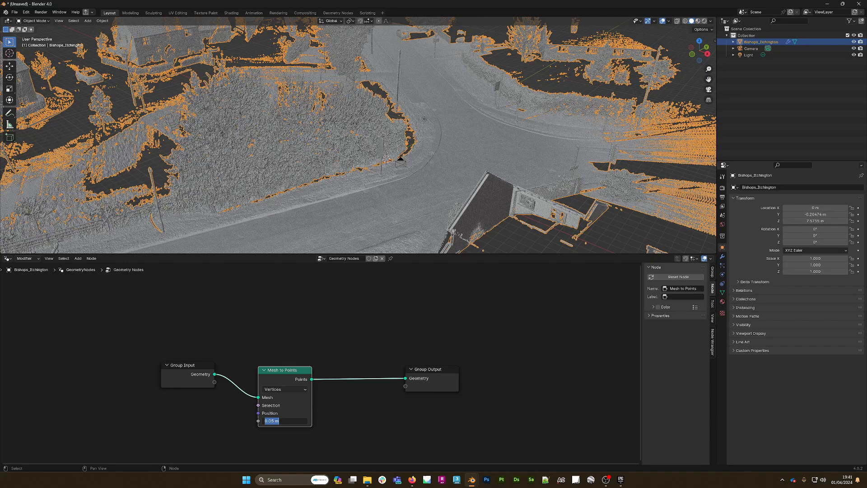
click(271, 421)
text(2)
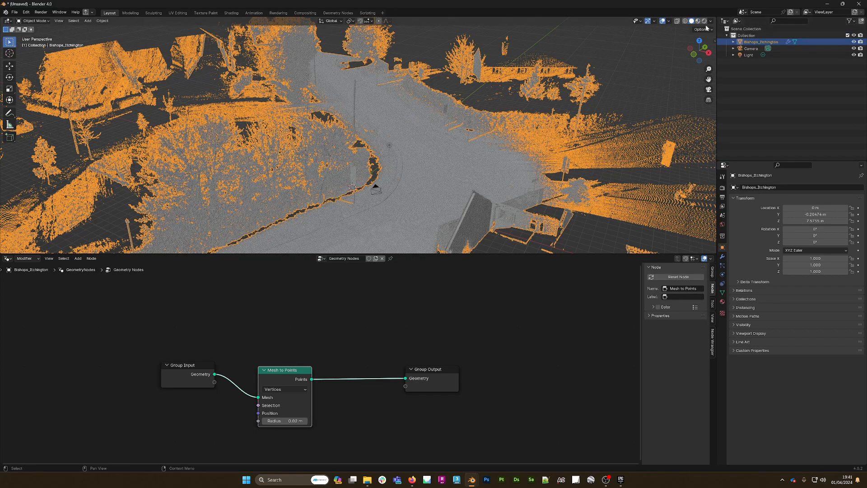
Switch viewport shading to material colours and orbit and zoom toward the curved road
click(709, 21)
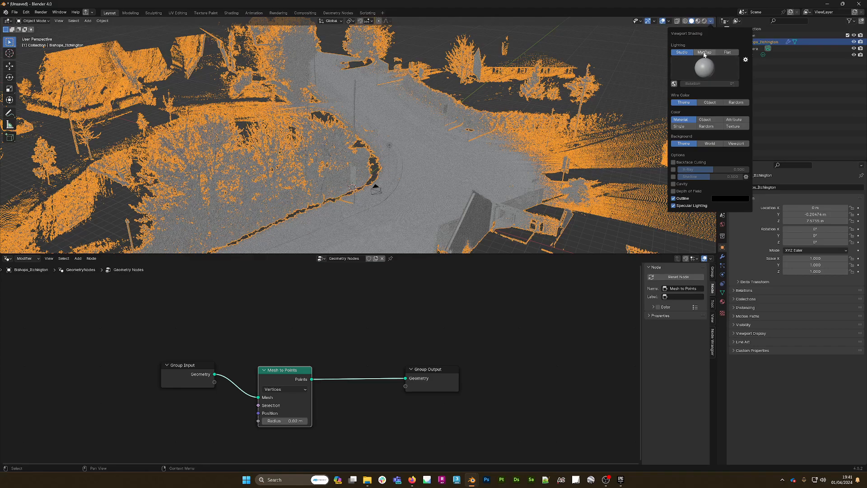
click(704, 52)
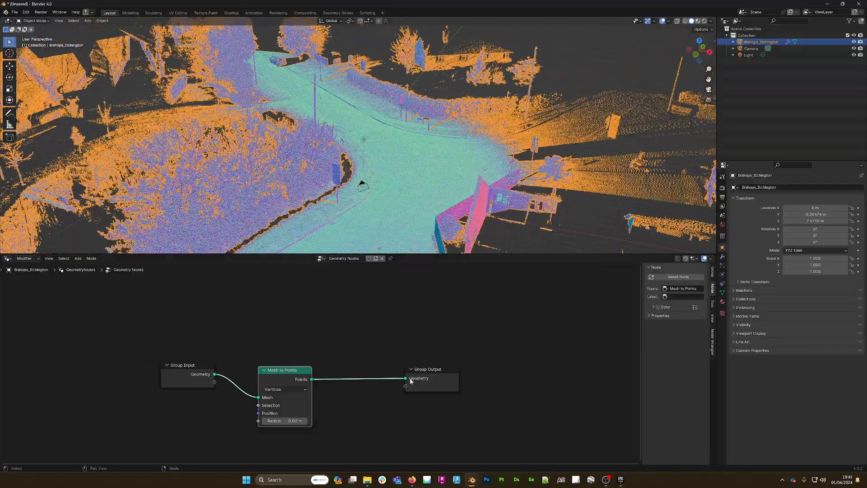
drag(420, 369, 475, 365)
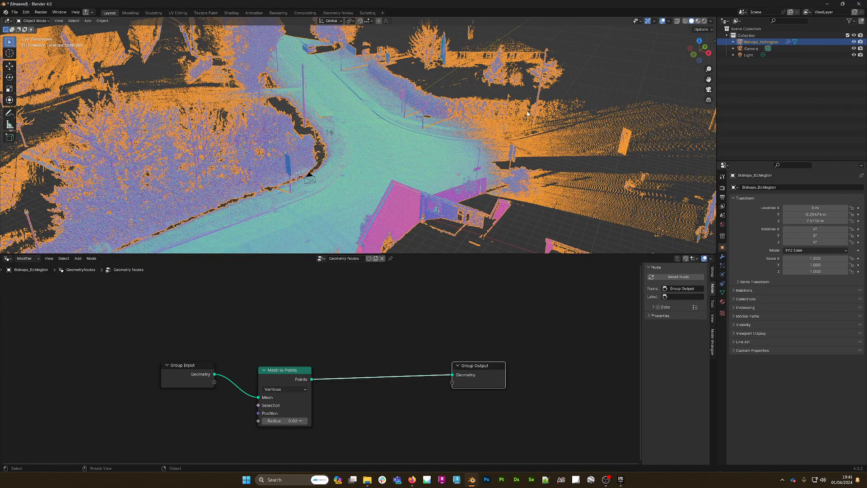
drag(525, 114, 406, 160)
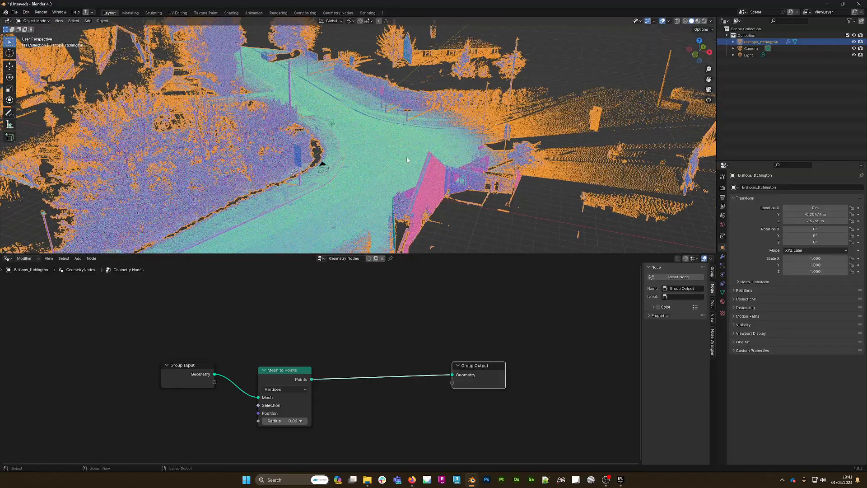
drag(407, 161, 401, 352)
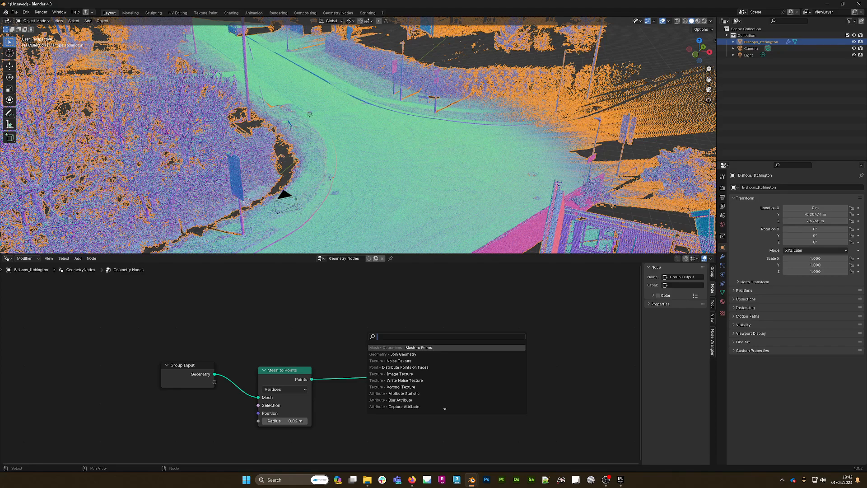
Insert a Set Material node before Group Output and assign it Material.001
text(Set m)
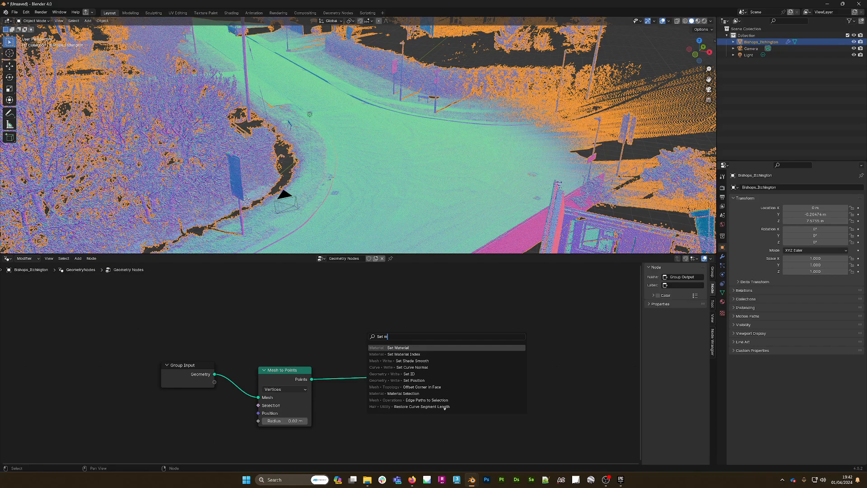
click(397, 347)
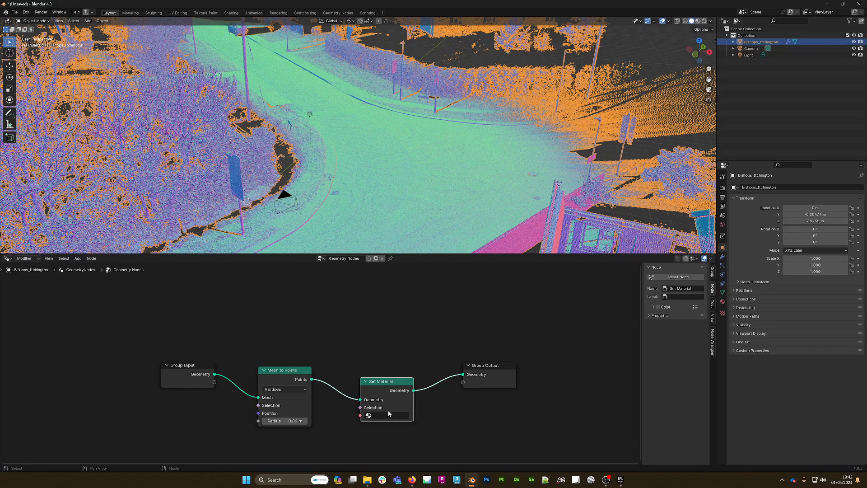
mouse_move(189, 341)
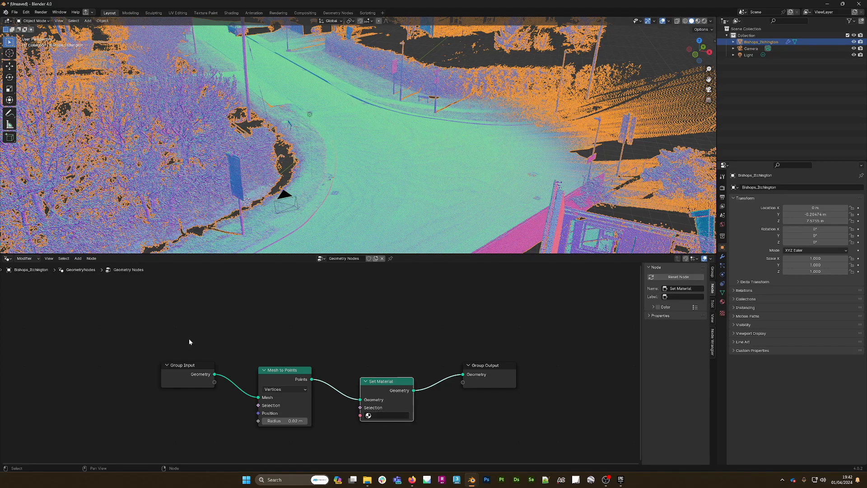
mouse_move(393, 427)
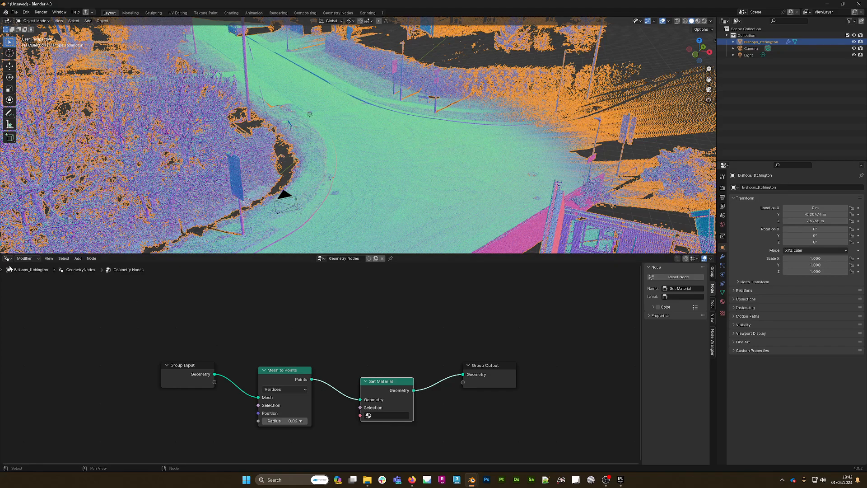
click(6, 258)
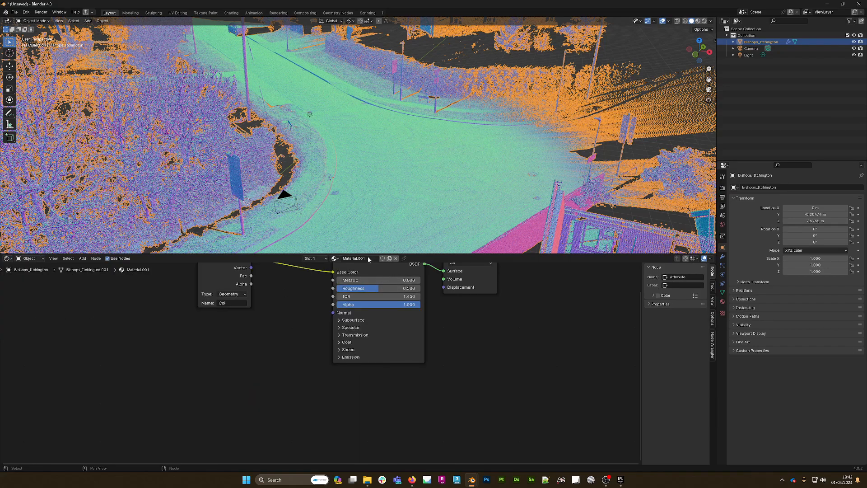
double_click(355, 258)
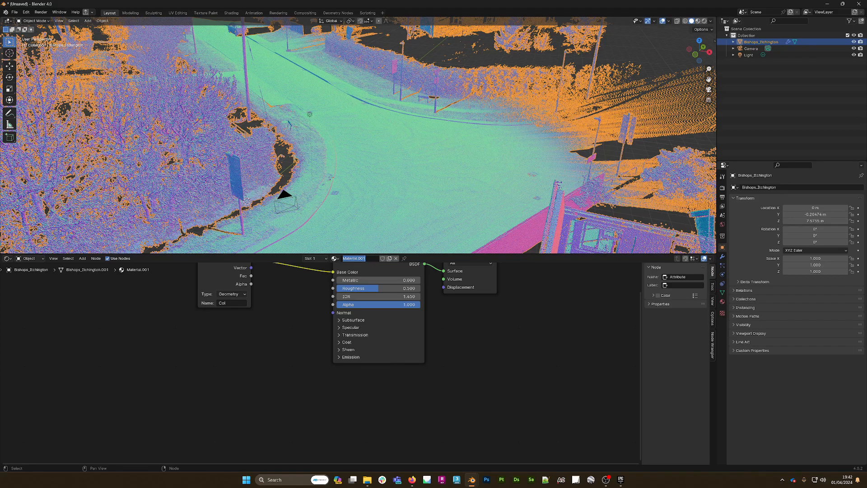
click(6, 258)
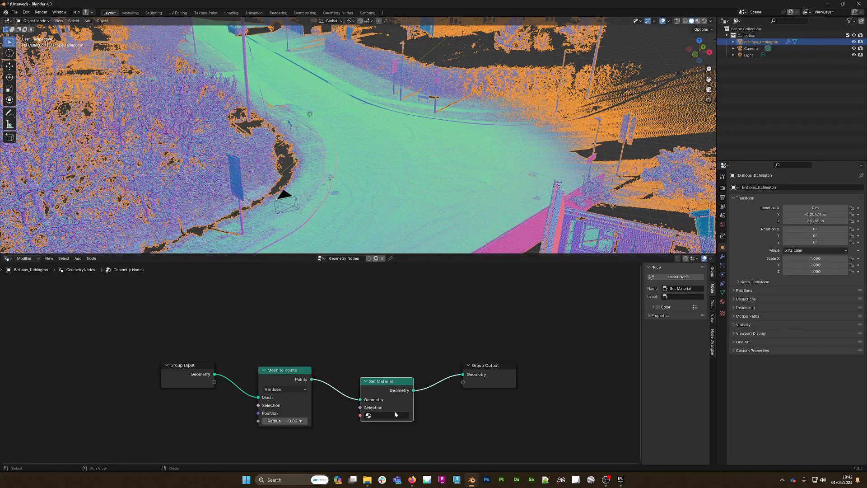
click(386, 415)
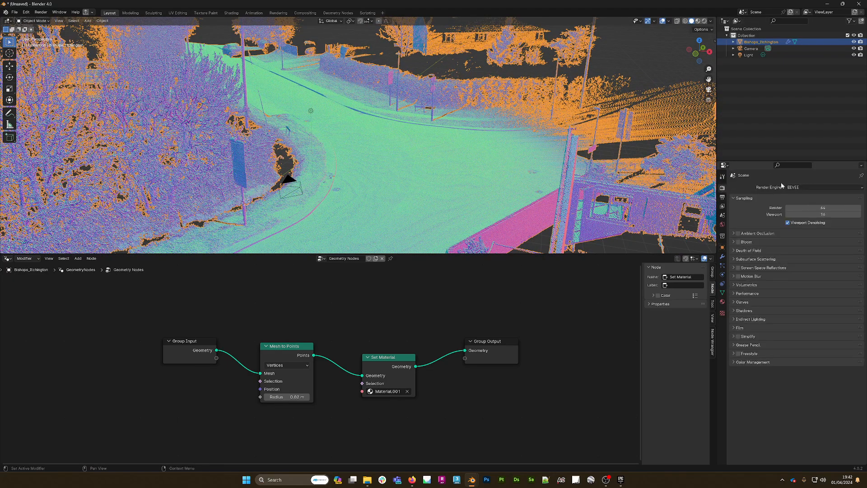
mouse_move(722, 187)
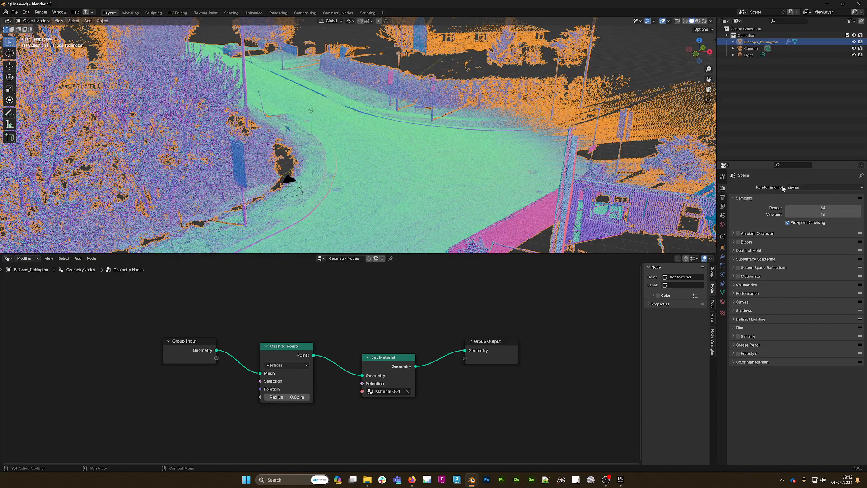
Set the render engine to Cycles and apply the Preview viewport sampling preset
click(824, 187)
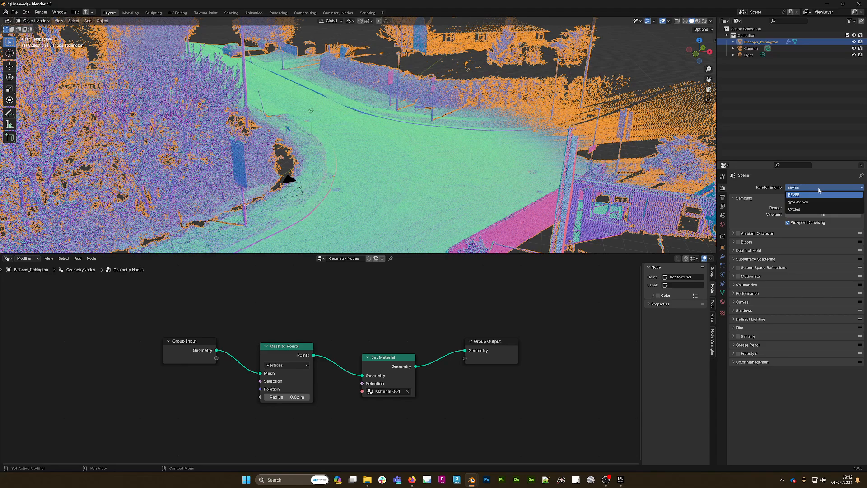
click(794, 209)
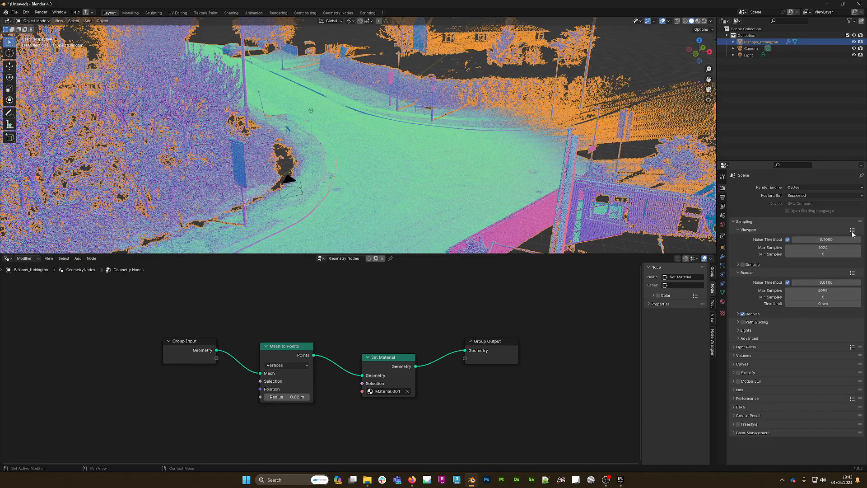
click(852, 230)
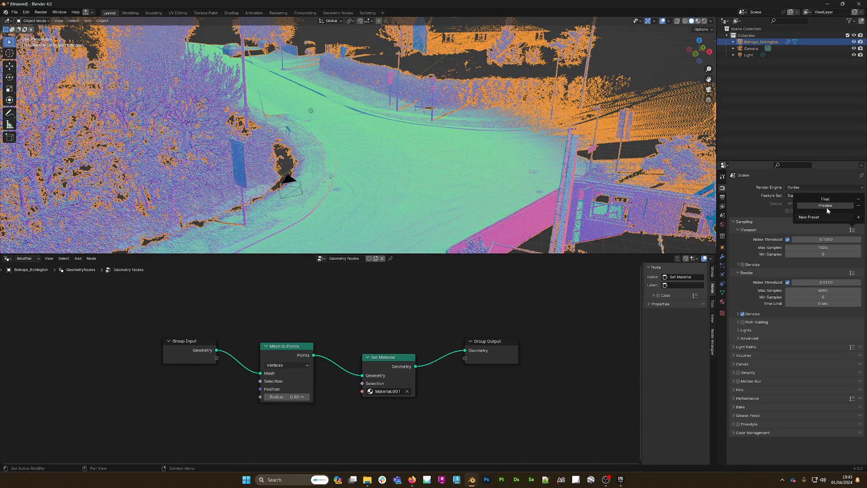
click(825, 195)
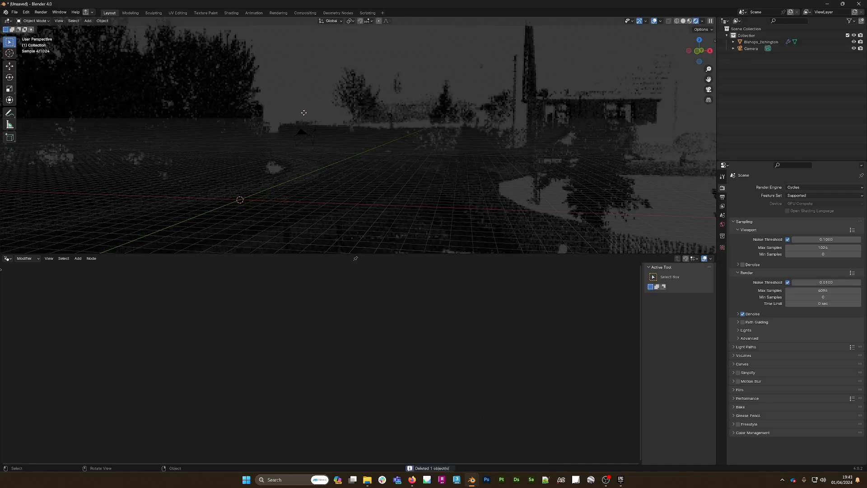
Orbit the Cycles-rendered viewport across the point cloud street
drag(303, 112, 456, 148)
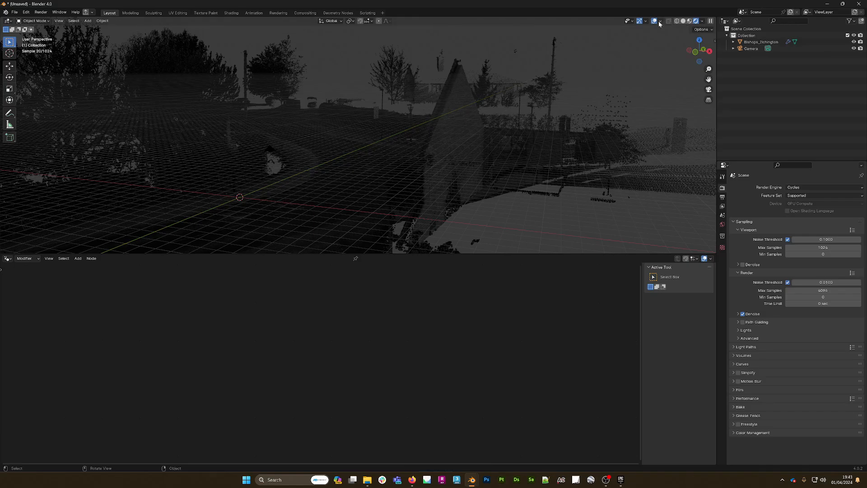
Turn off viewport overlays, Scene Lights and Scene World, then zoom in on the road
click(653, 21)
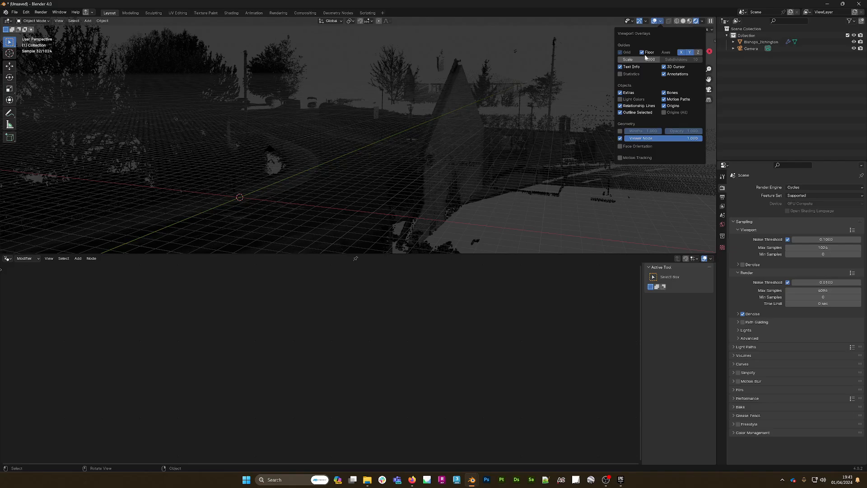
click(641, 52)
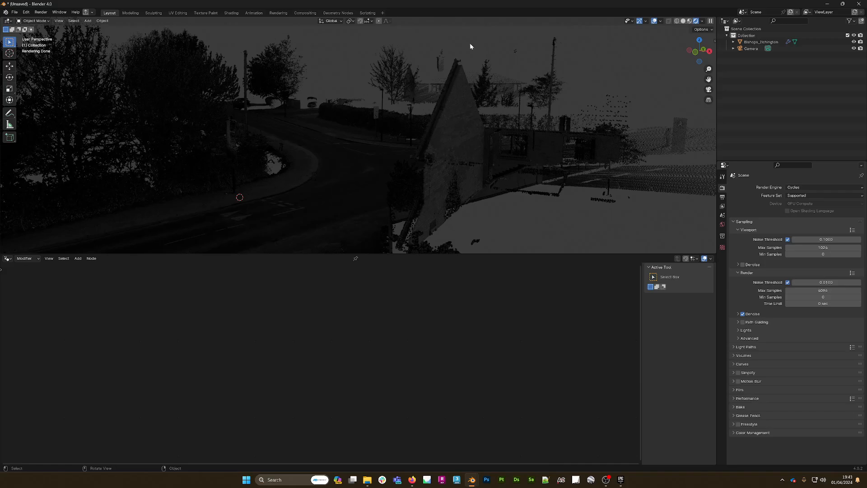
click(703, 21)
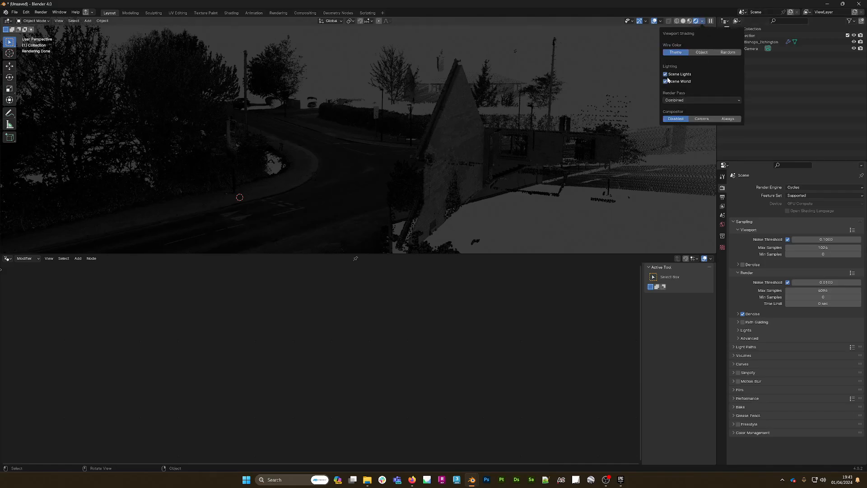
click(665, 75)
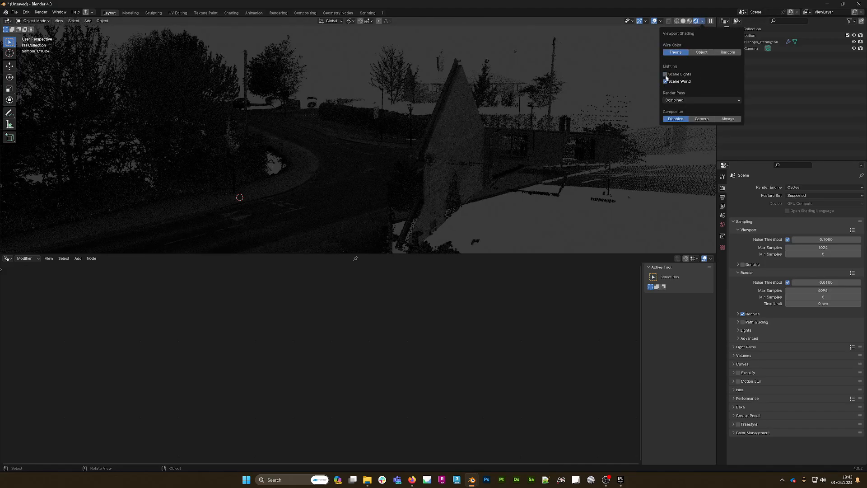
click(665, 82)
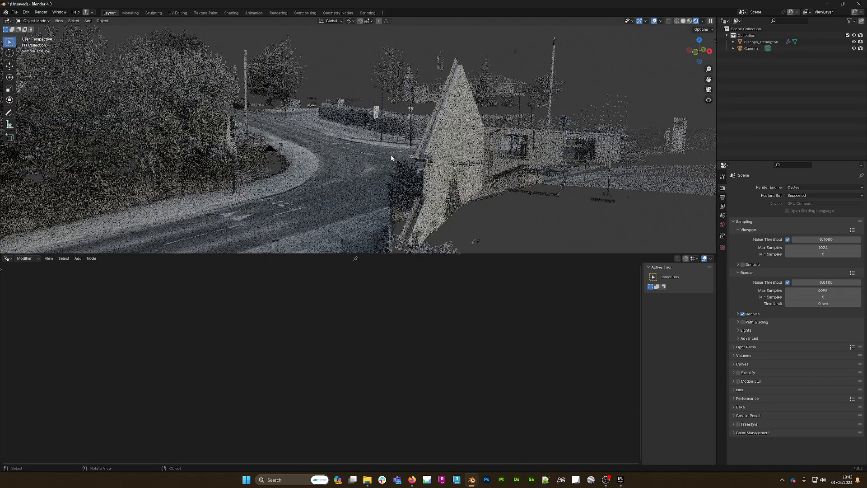
drag(391, 157, 425, 155)
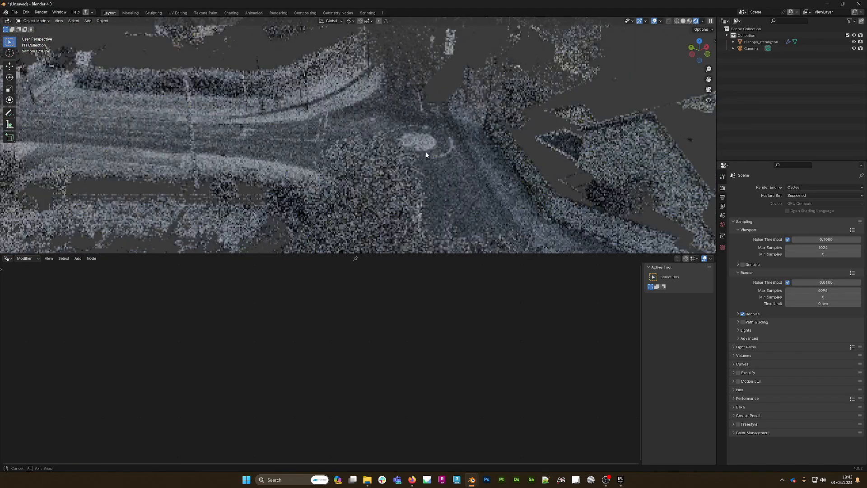